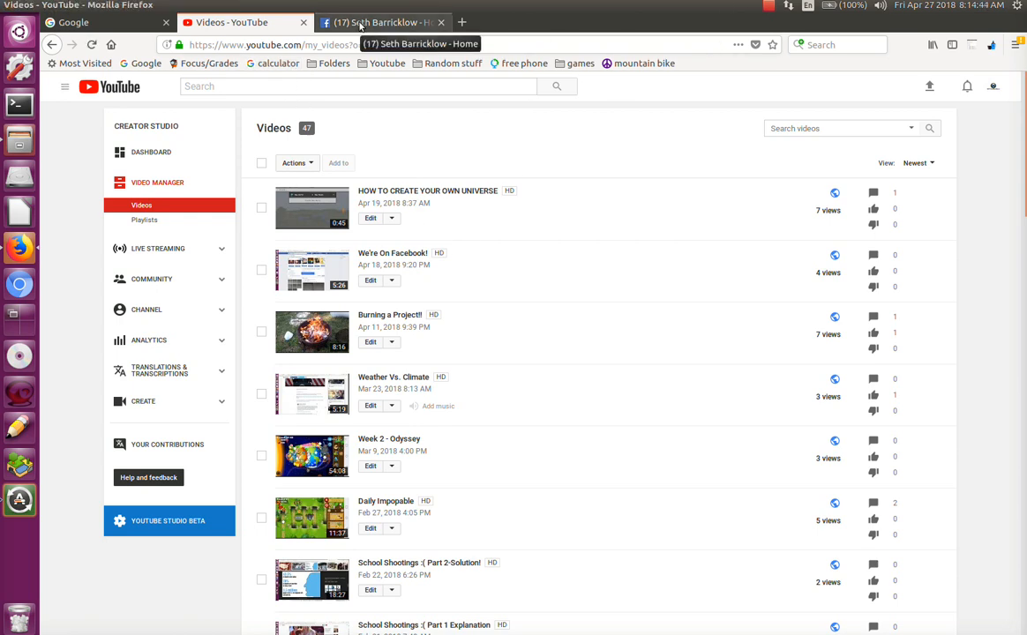
left_click(380, 22)
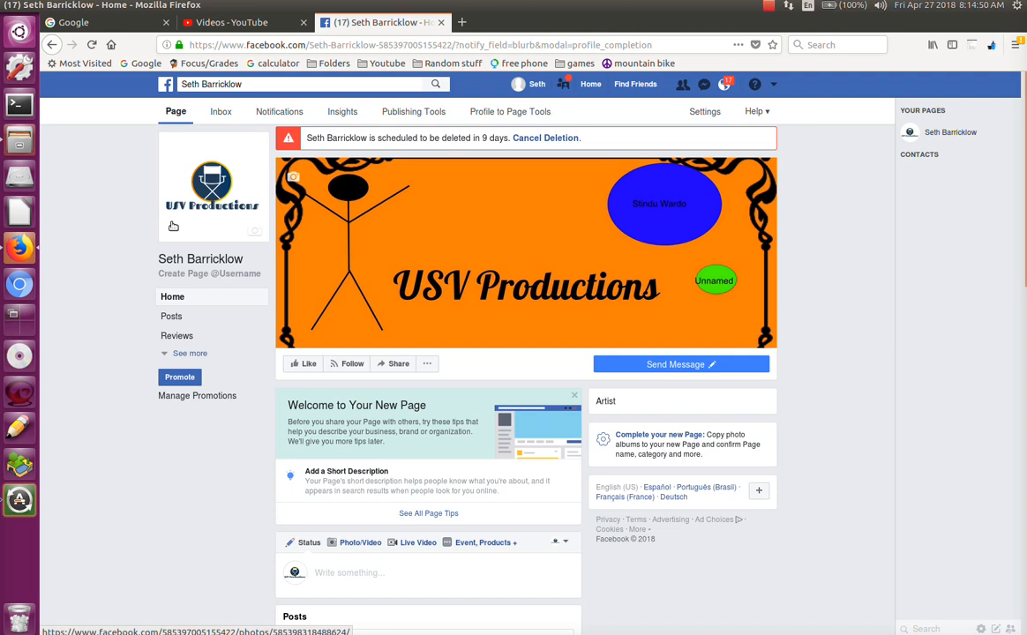
mouse_move(129, 261)
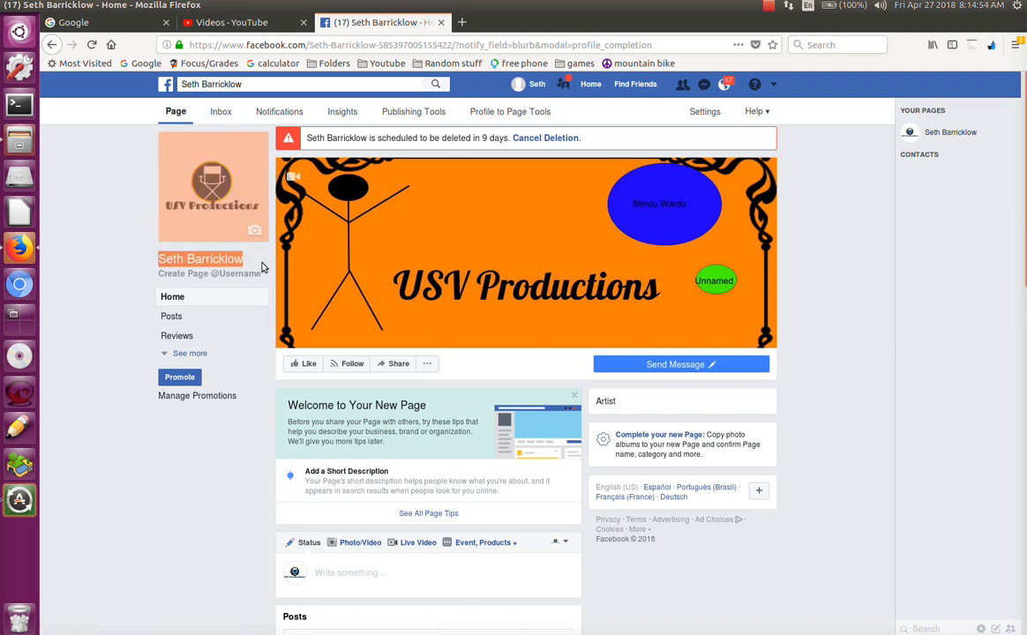
mouse_move(309, 223)
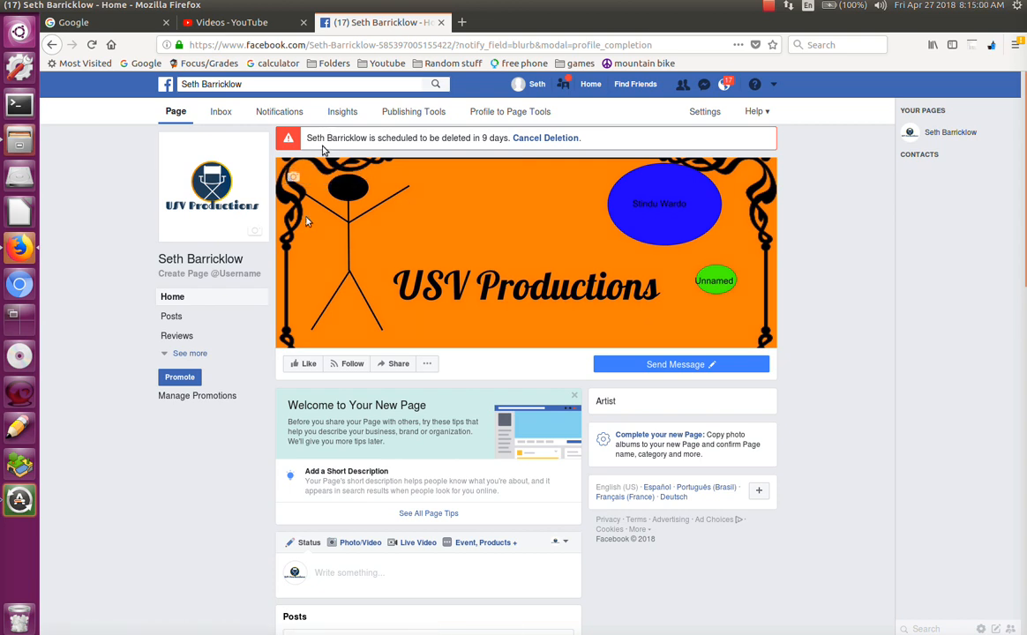
mouse_move(272, 154)
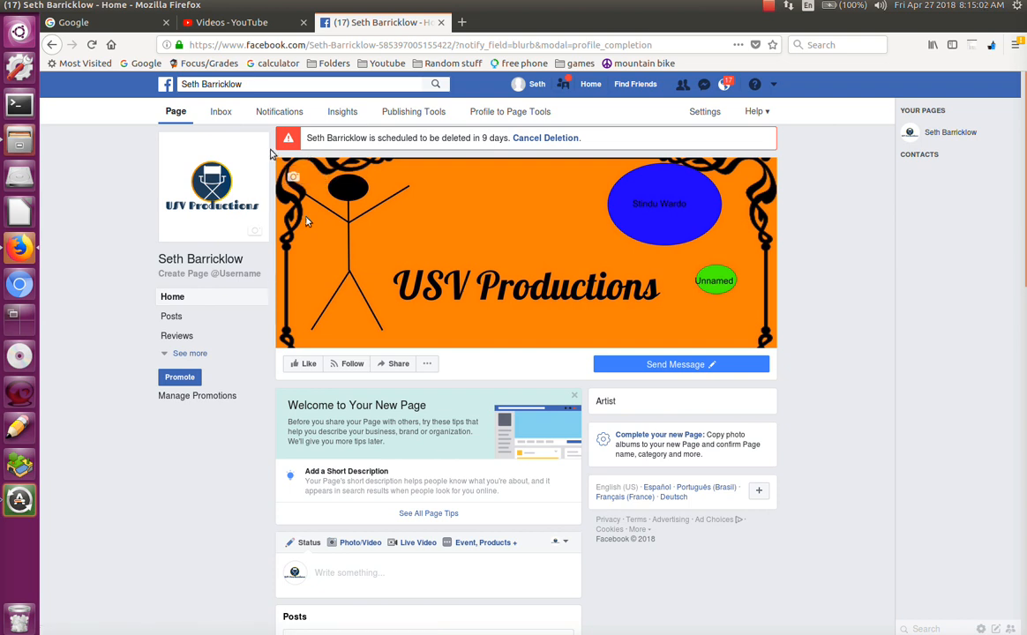
mouse_move(269, 152)
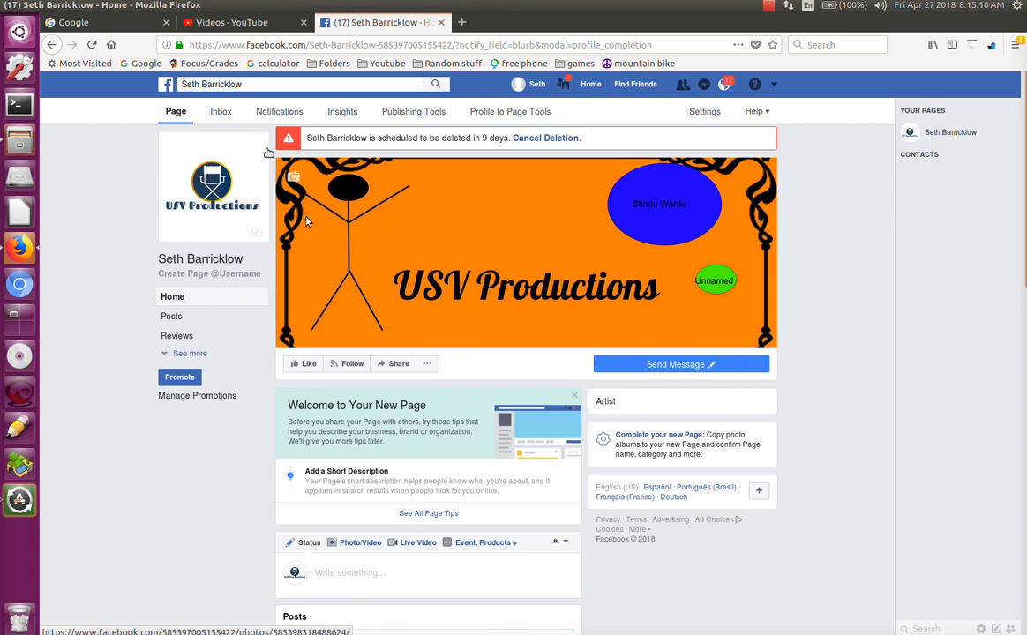
mouse_move(992, 198)
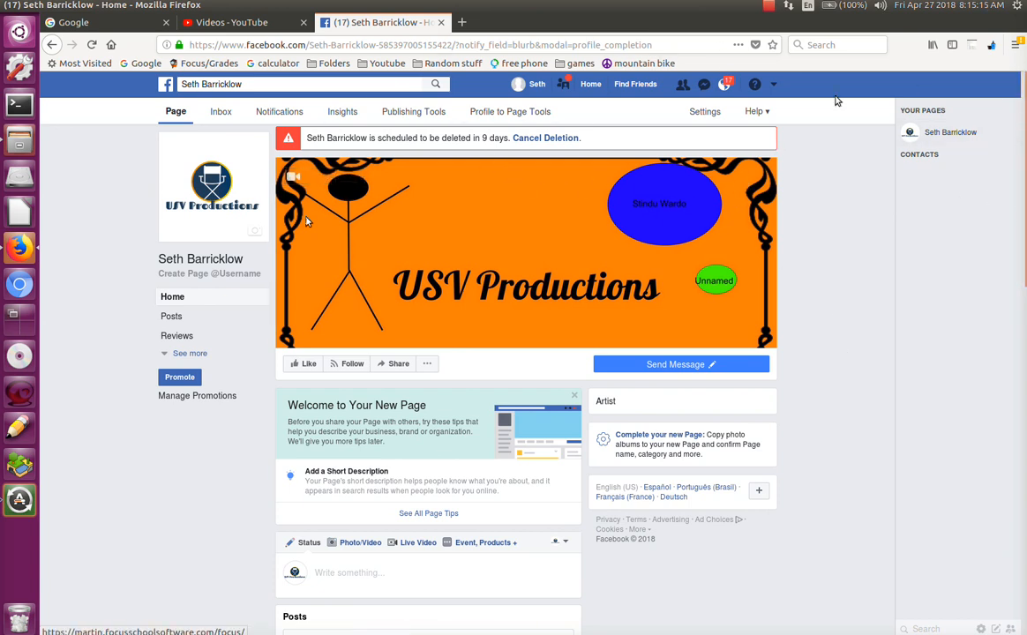
mouse_move(244, 142)
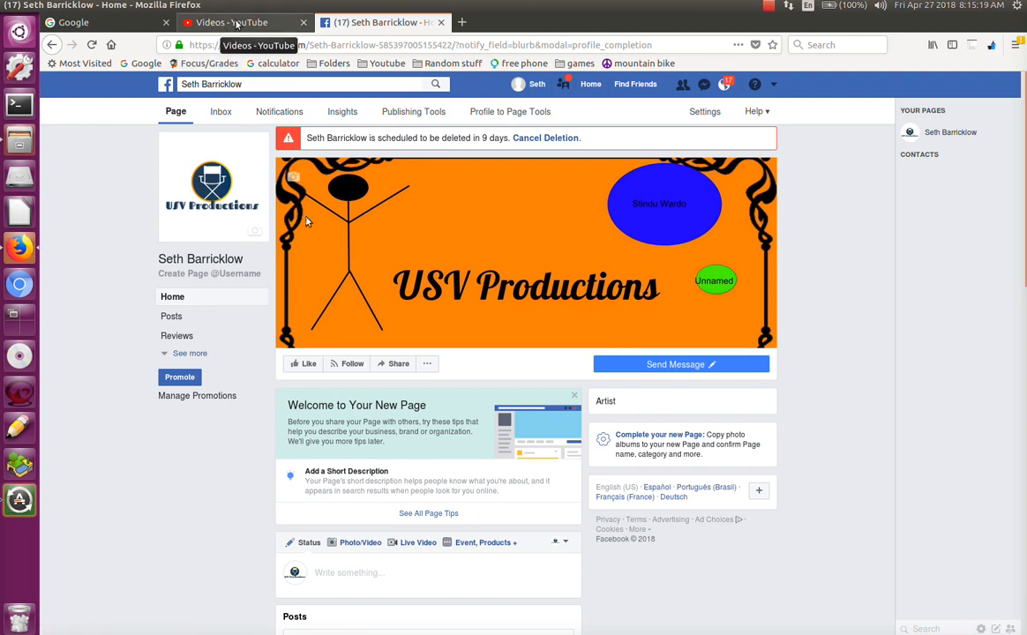
left_click(250, 21)
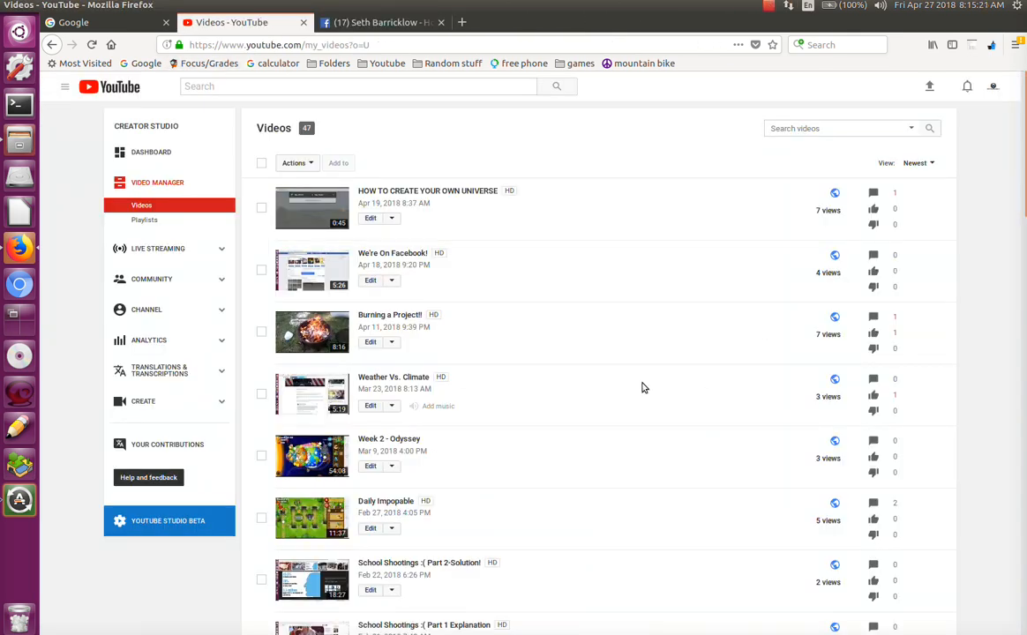